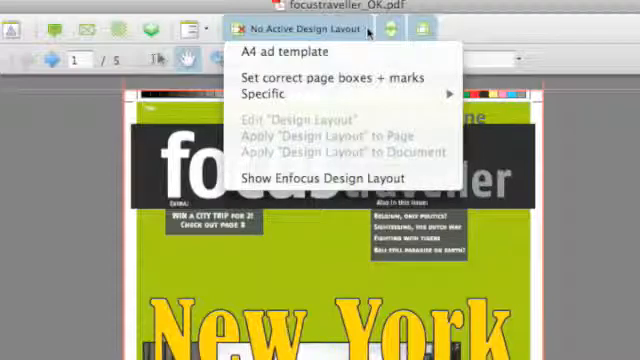
- Show the design layout list, including A4 ad template and Set correct page boxes + marks
click(320, 177)
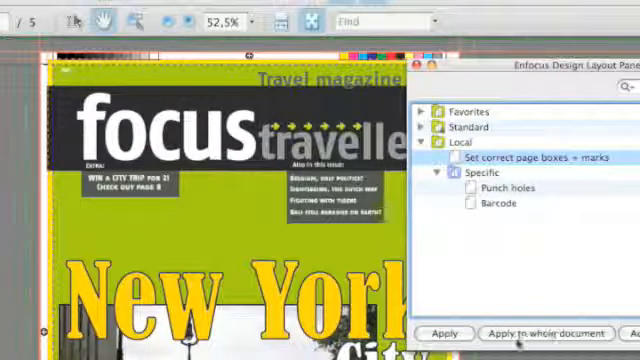
- Apply the 'Set correct page boxes + marks' layout to the whole document
click(545, 333)
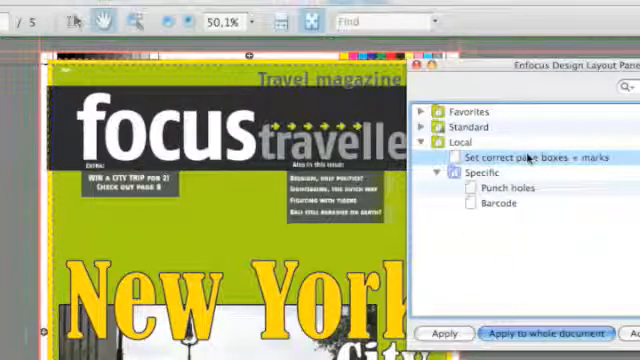